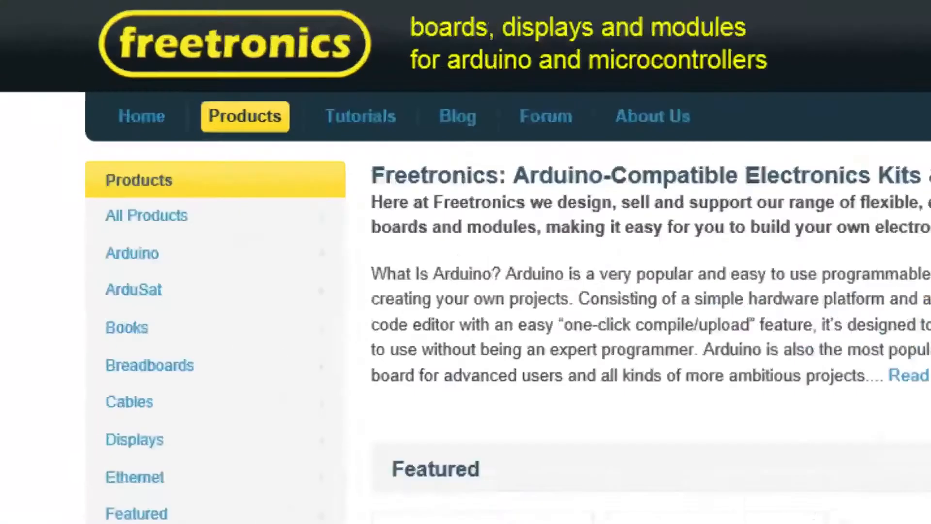
Scroll down the Freetronics products listing to the Eleven, EtherTen and LeoStick boards.
scroll("down", 3)
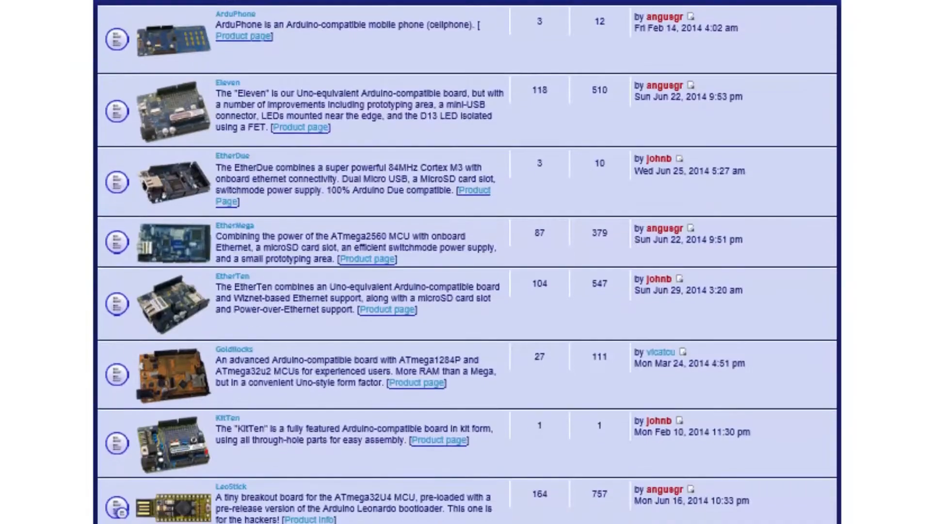
scroll("down", 3)
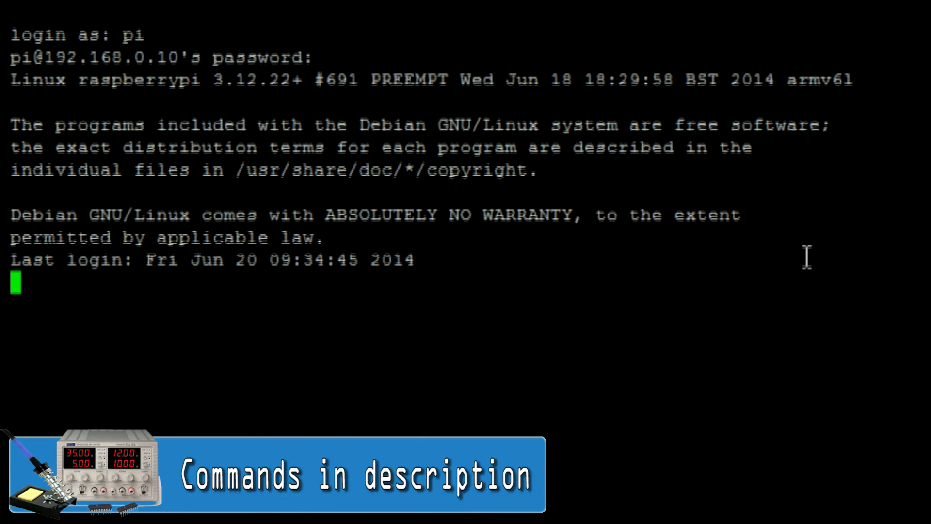
Download the PiLeven installer with sudo wget, run install_pileven.sh and reboot the Pi.
type("sudo wget https://github.com/freetronics/PiLeven-tools/releases/download/v1.0/install_pileven.sh")
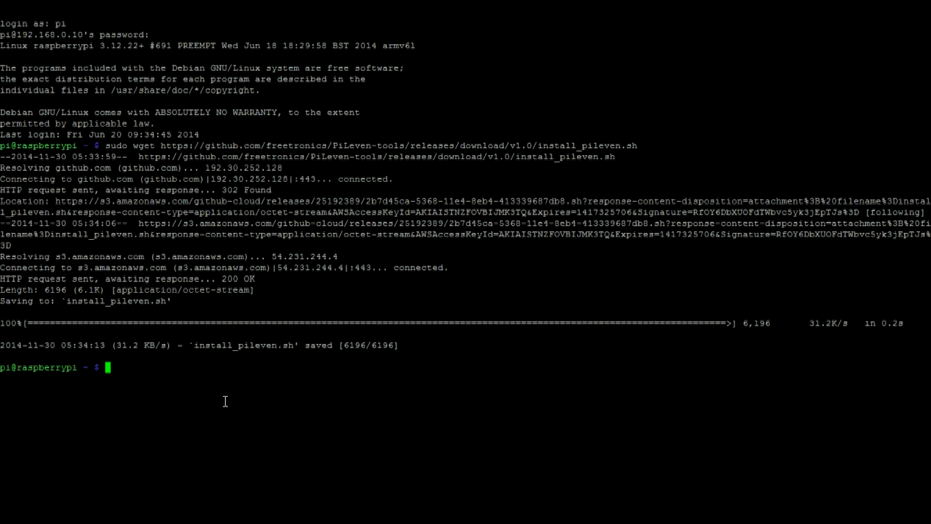
type("sudo sh install_pileven.sh")
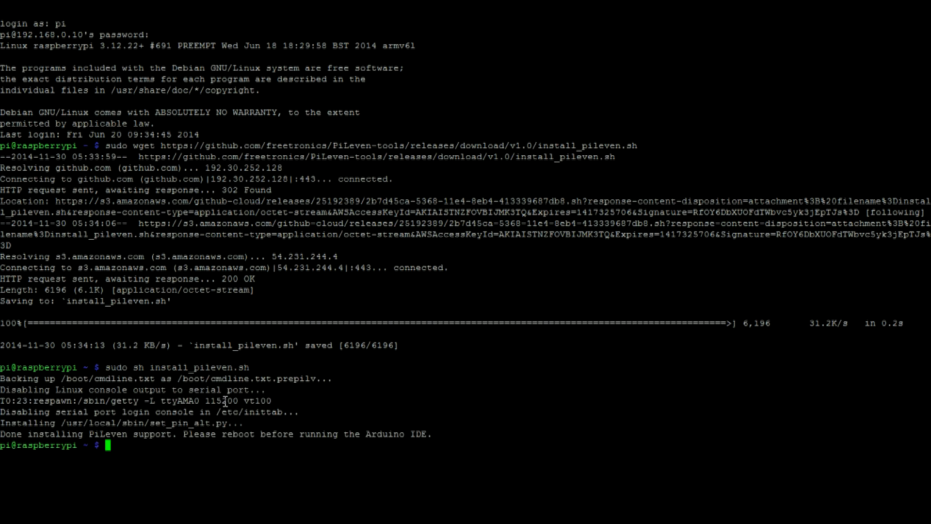
type("sudo reboot")
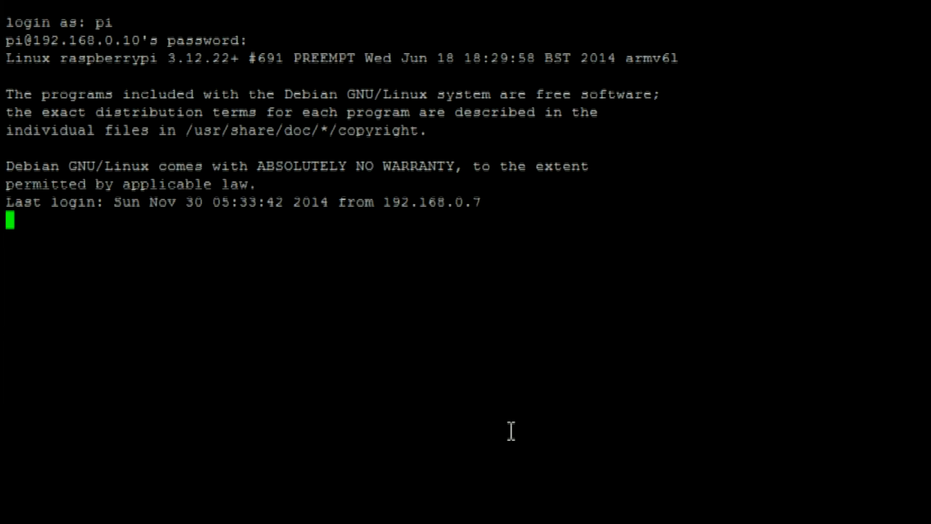
Install the arduino package with apt-get and start the graphical desktop with startx.
type("sudo apt-get install arduino")
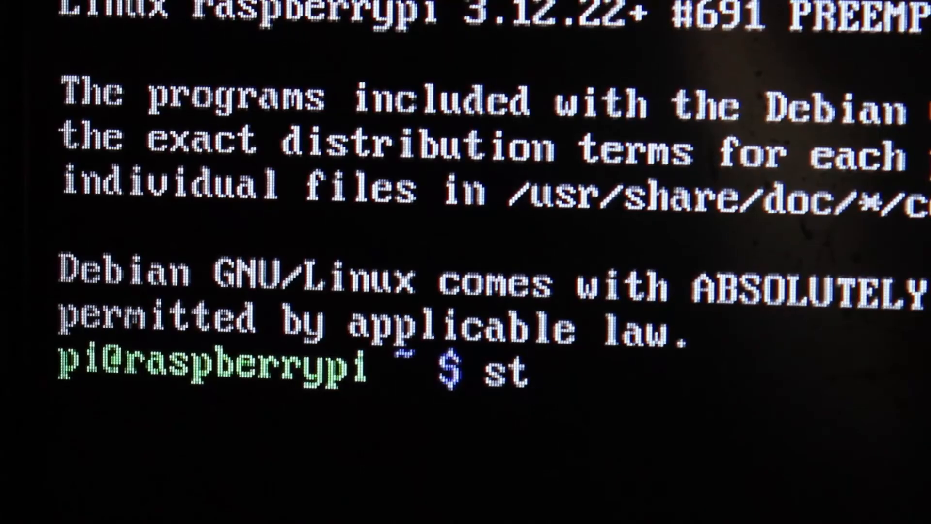
type("artx")
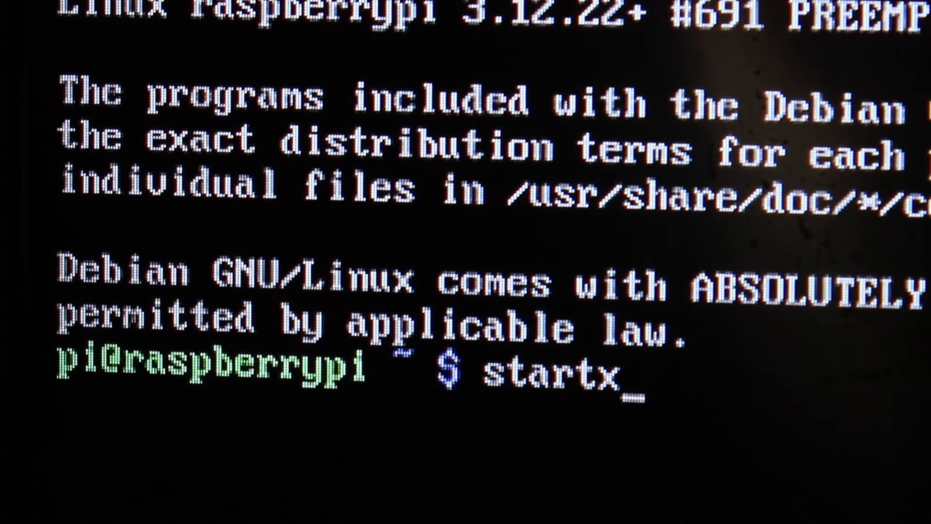
key("Return")
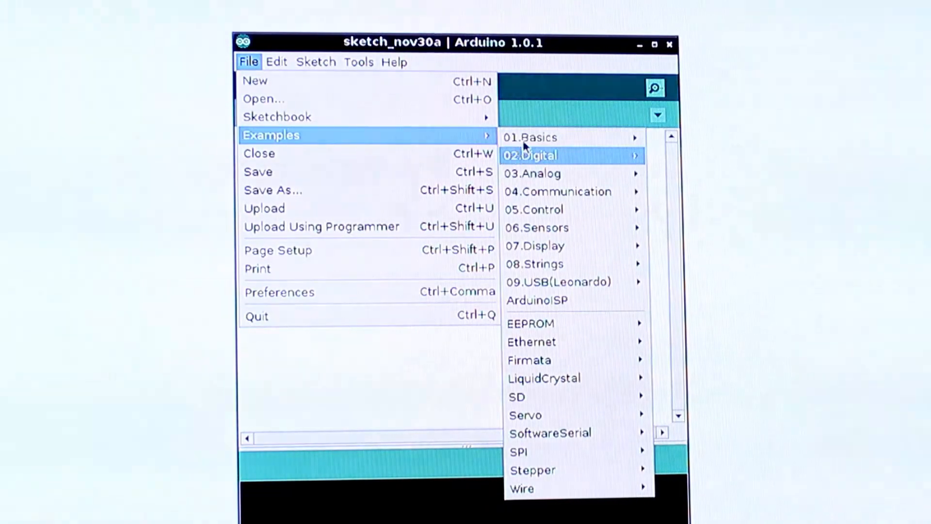
mouse_move(528, 136)
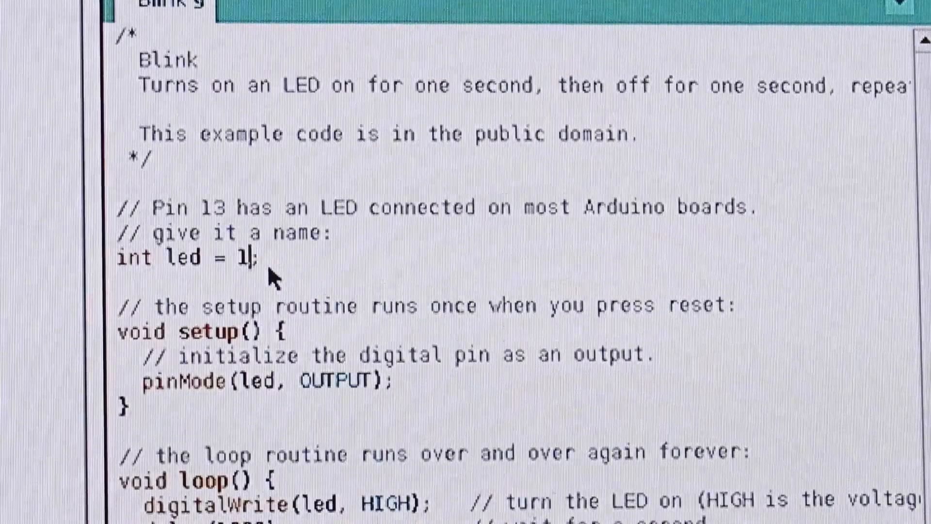
Change the Blink LED pin to 4 and select /dev/ttyS99 as the serial port under Tools.
type("4")
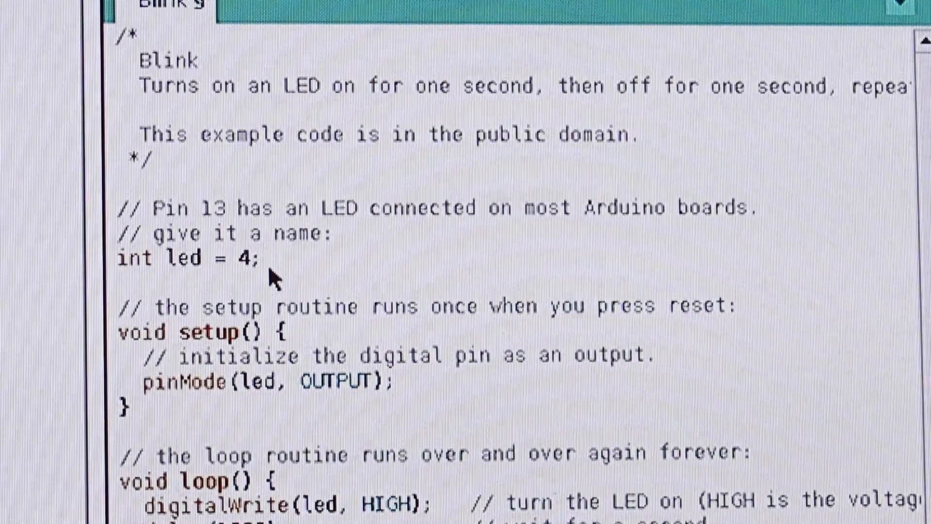
left_click(268, 45)
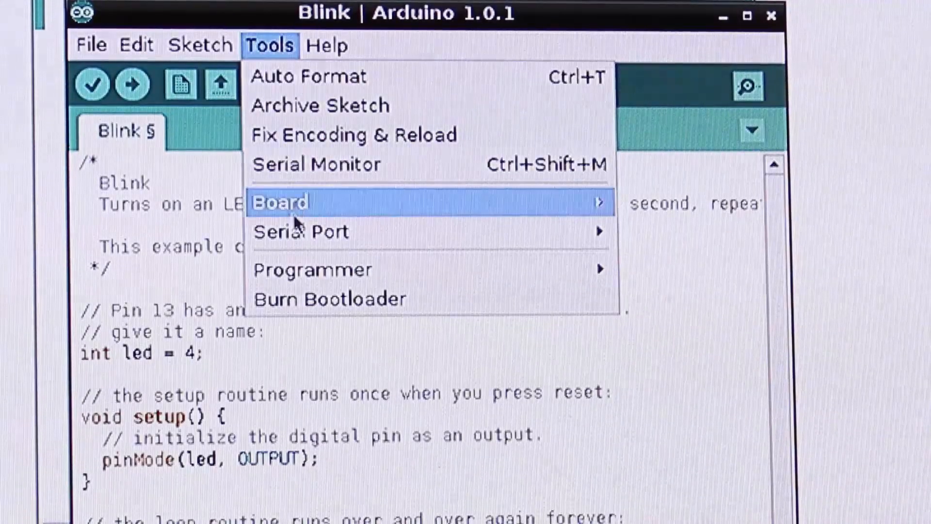
mouse_move(301, 232)
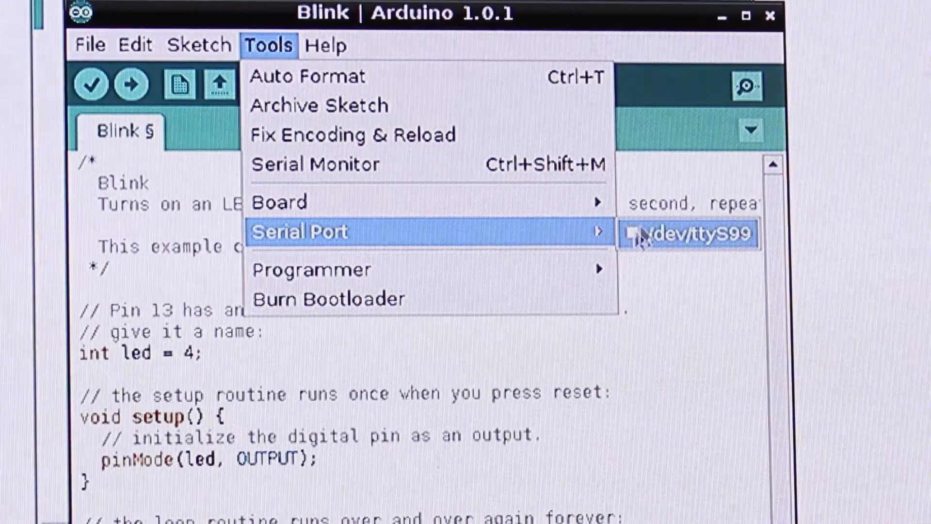
left_click(689, 232)
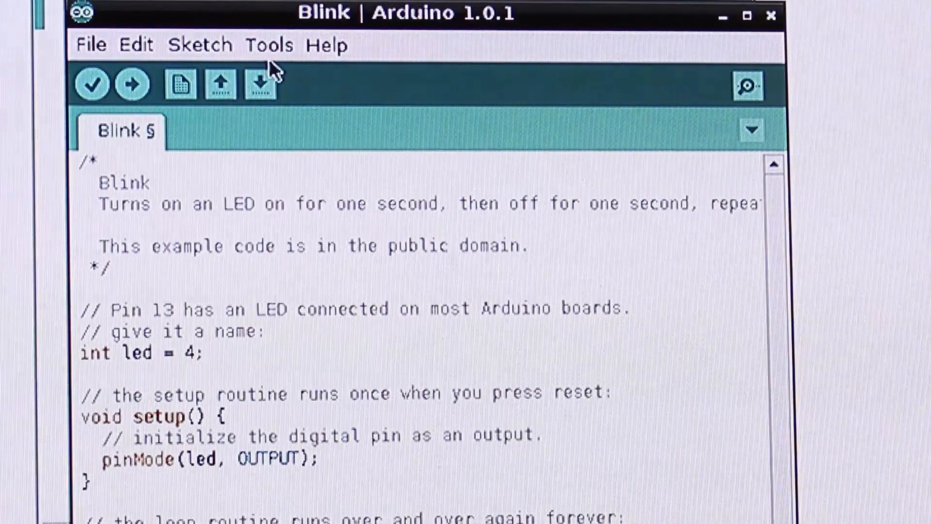
left_click(268, 45)
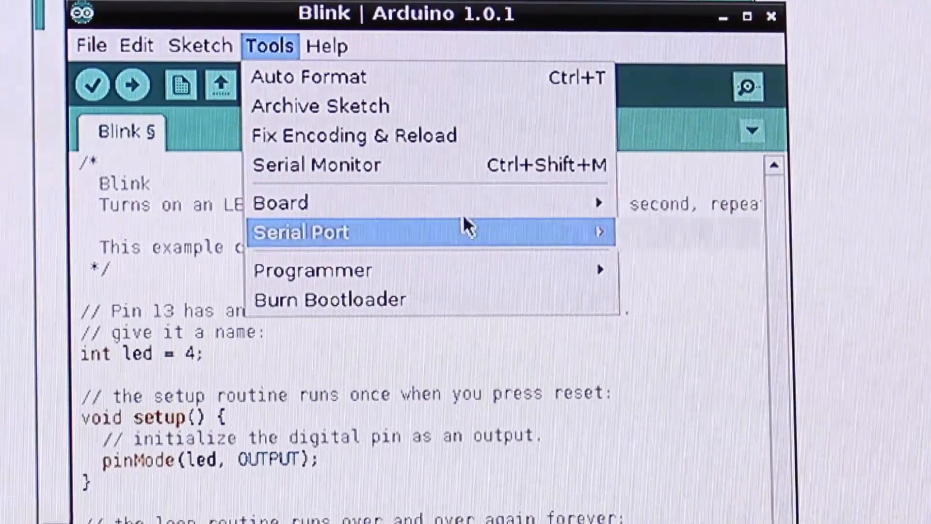
mouse_move(279, 202)
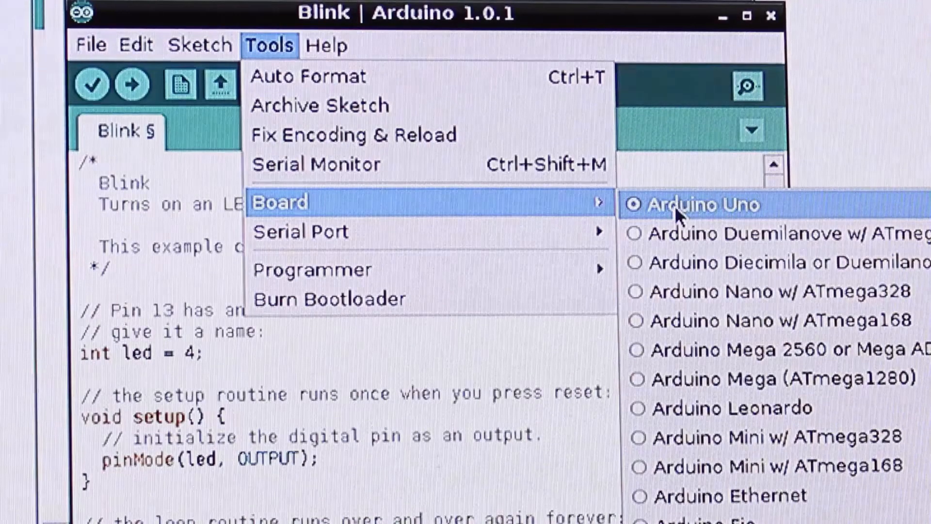